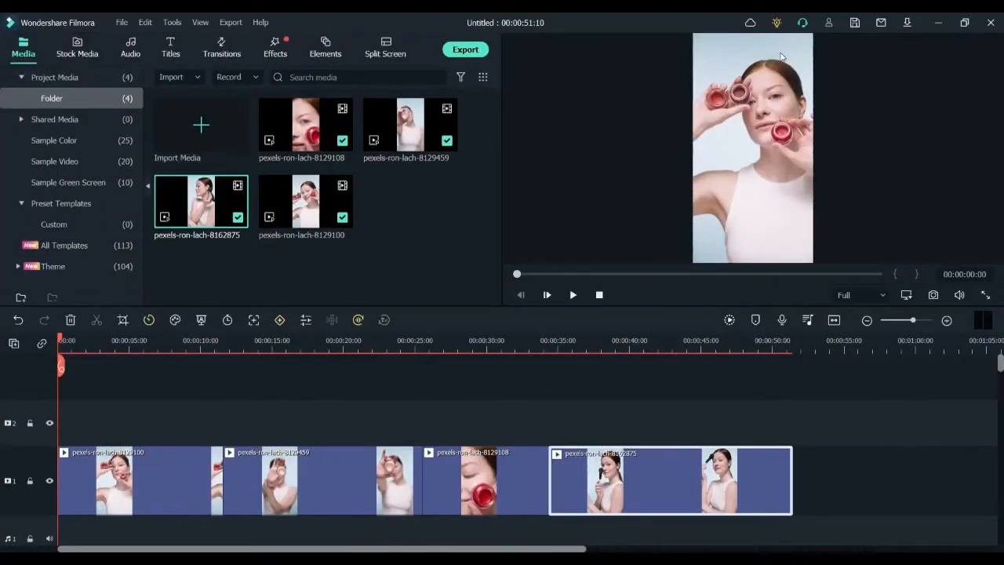
{"action": "mouse_move", "coordinate": [770, 87]}
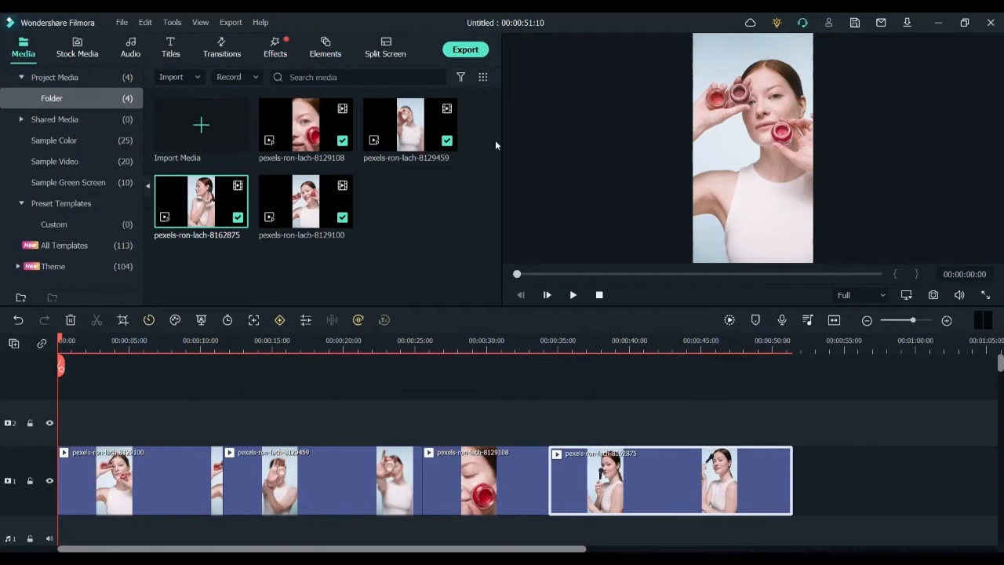
{"action": "mouse_move", "coordinate": [527, 434]}
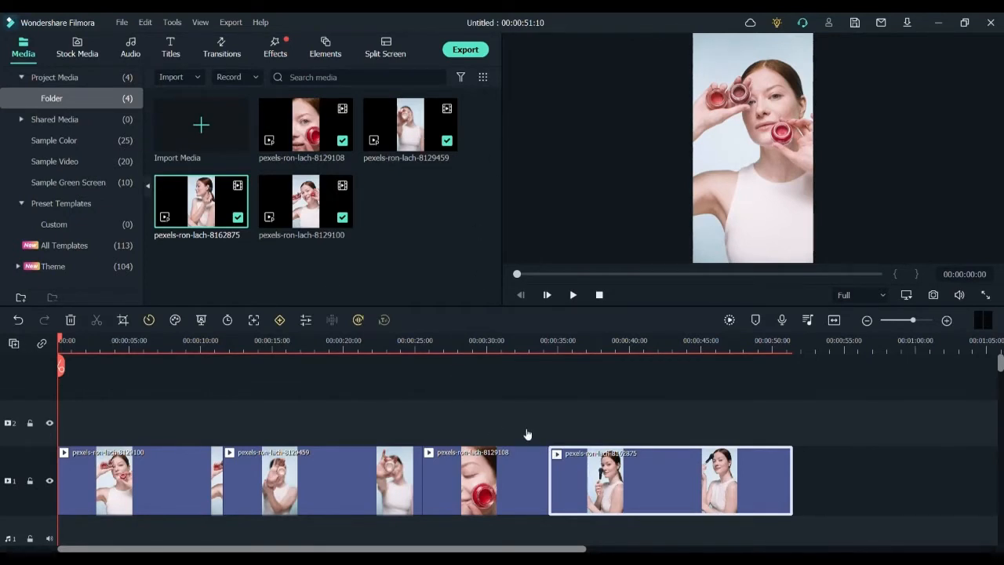
{"action": "mouse_move", "coordinate": [535, 460]}
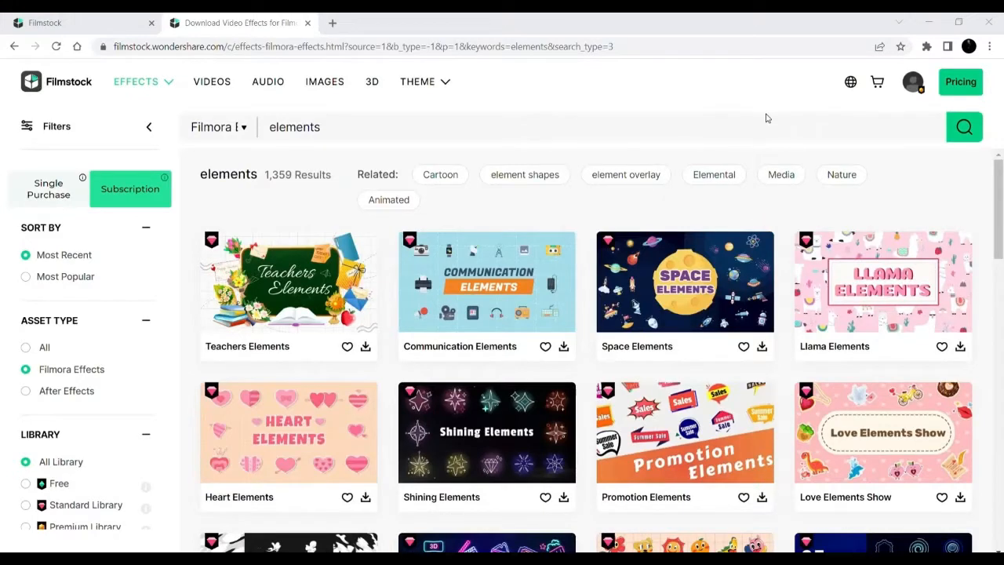
{"action": "mouse_move", "coordinate": [784, 55]}
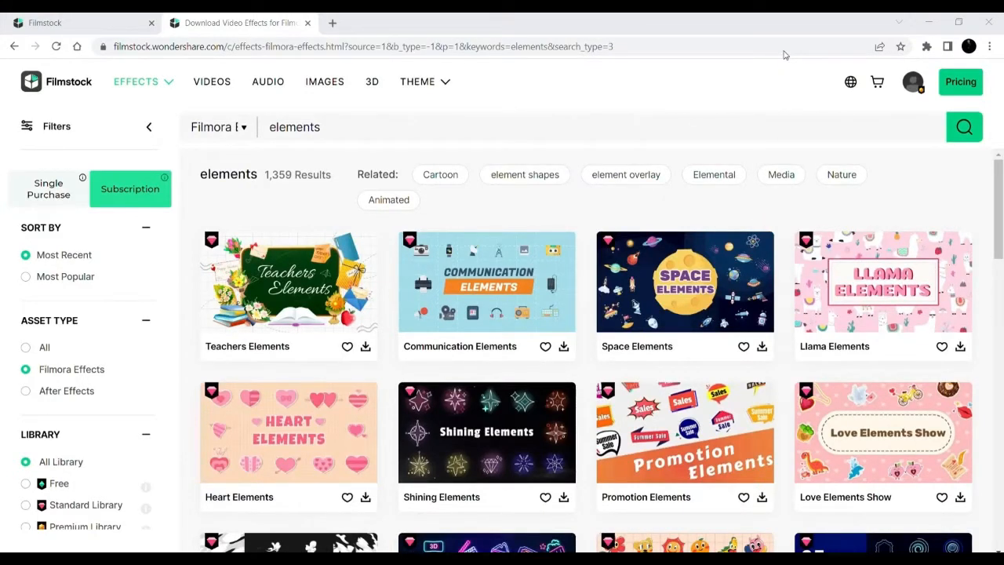
{"action": "mouse_move", "coordinate": [563, 455]}
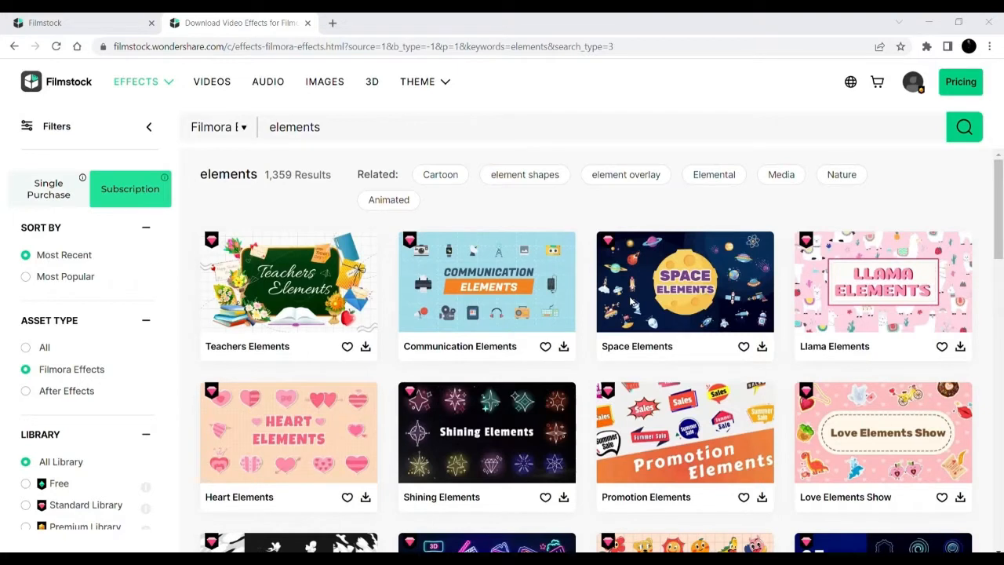
{"action": "mouse_move", "coordinate": [781, 155]}
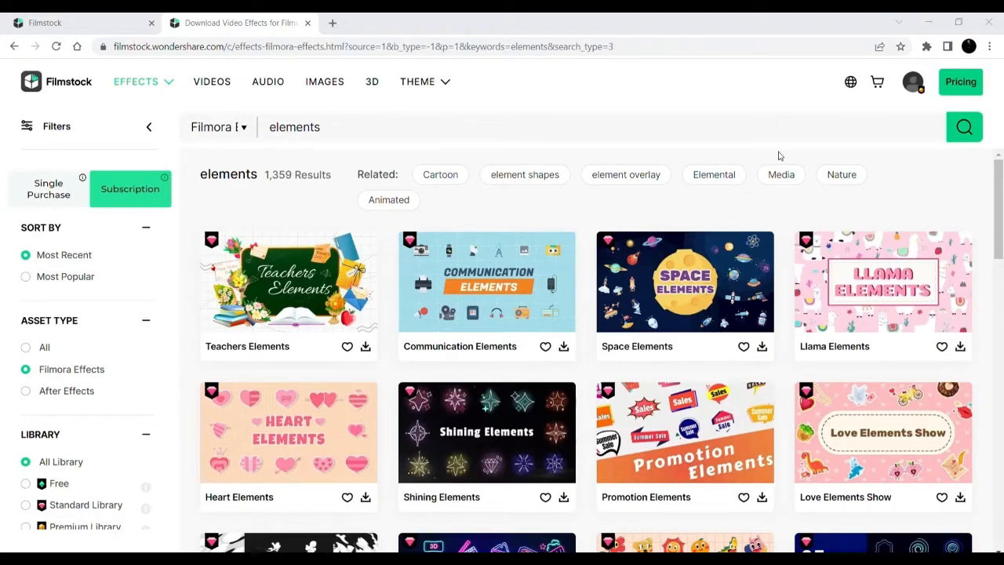
{"action": "mouse_move", "coordinate": [780, 72]}
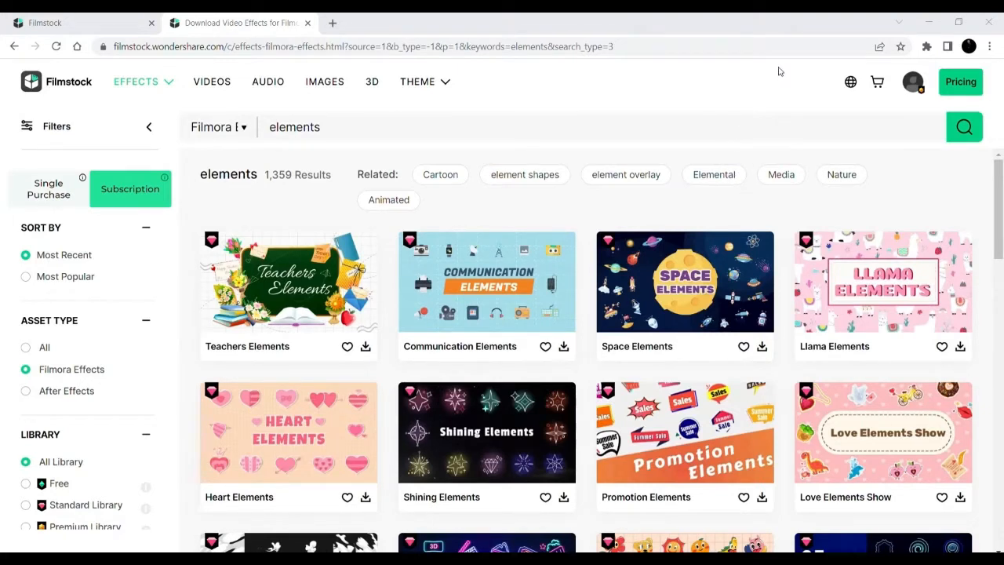
Search Filmstock for 'Transitions' and browse packs like Colorful, Cartoon, Digital and Fire Transitions
{"action": "triple_click", "coordinate": [294, 126]}
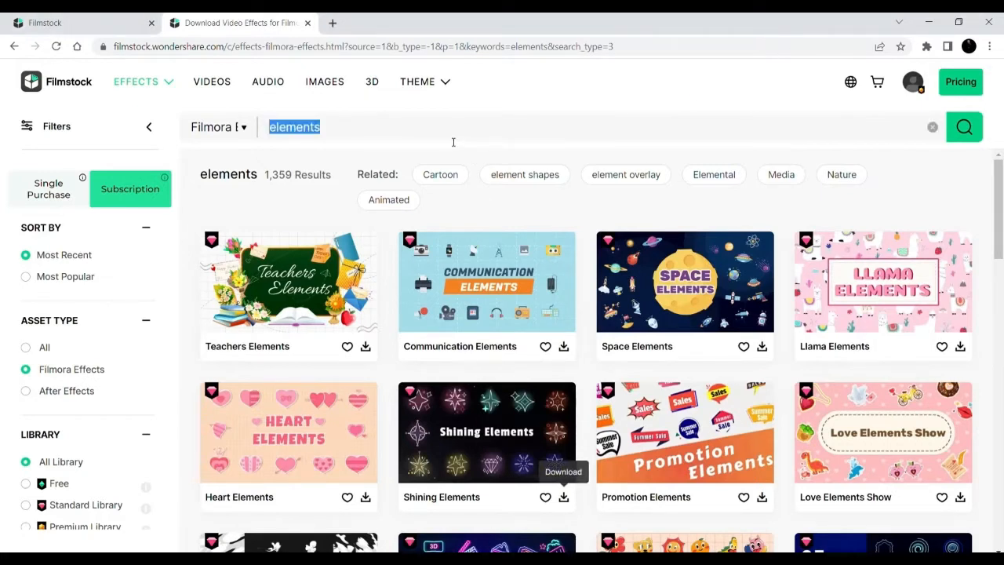
{"action": "type", "text": "transitio"}
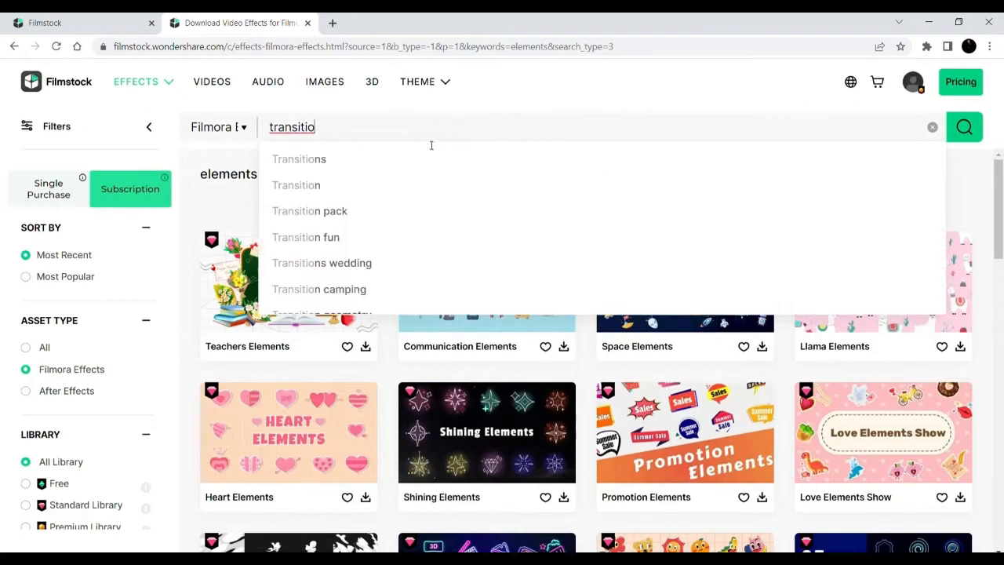
{"action": "left_click", "coordinate": [299, 159]}
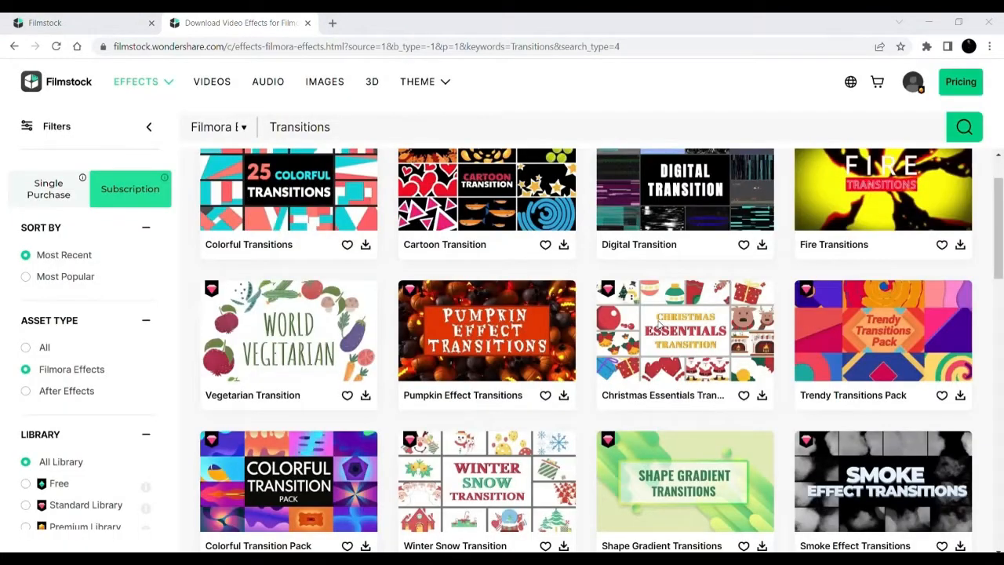
{"action": "mouse_move", "coordinate": [676, 306]}
{"action": "type", "text": "text"}
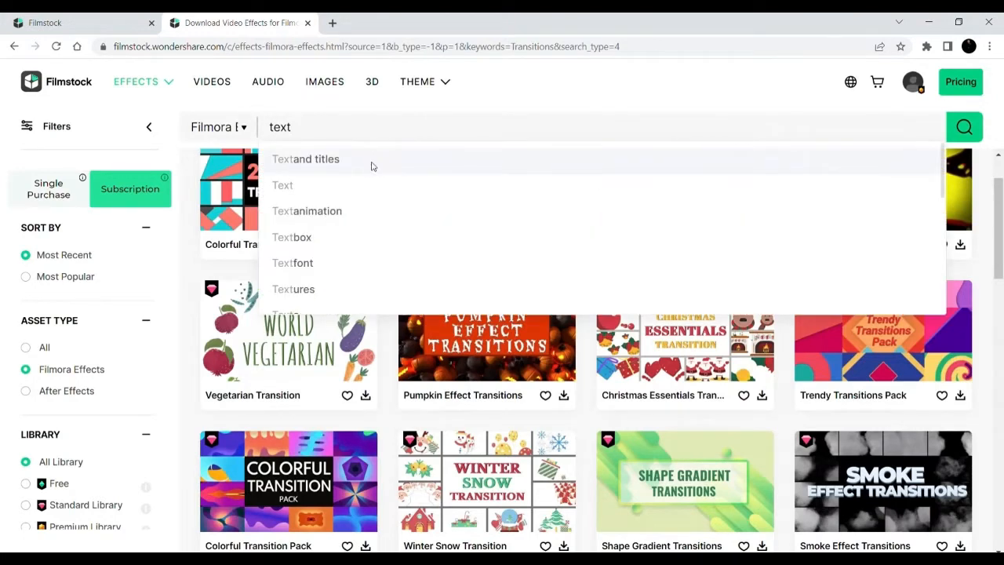
Pick the 'Text and titles' suggestion to list Filmora text effect packs
{"action": "left_click", "coordinate": [305, 158]}
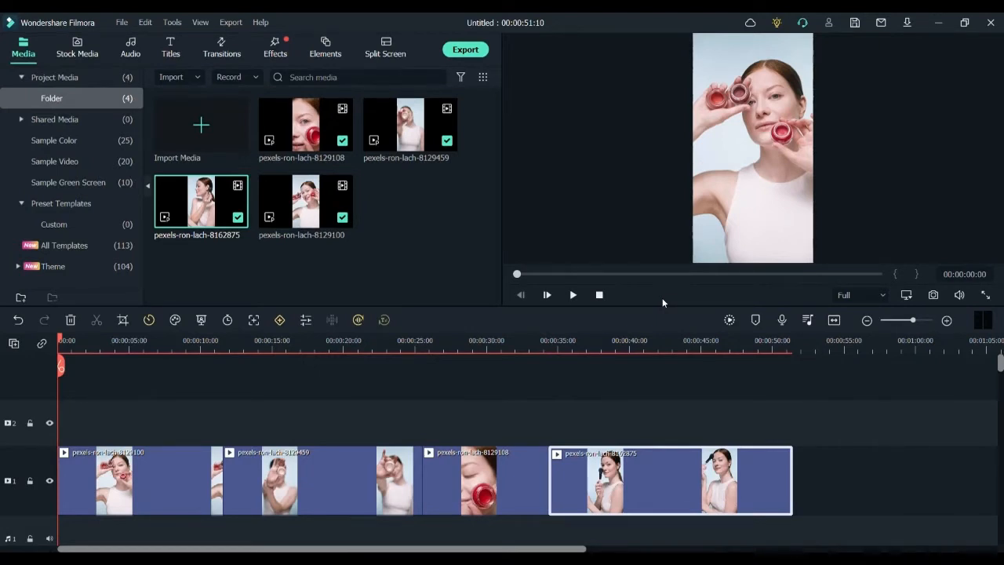
Add Colorful Transitions and a Modern Slideshow Intro at the start, junctions and end
{"action": "left_click", "coordinate": [222, 47]}
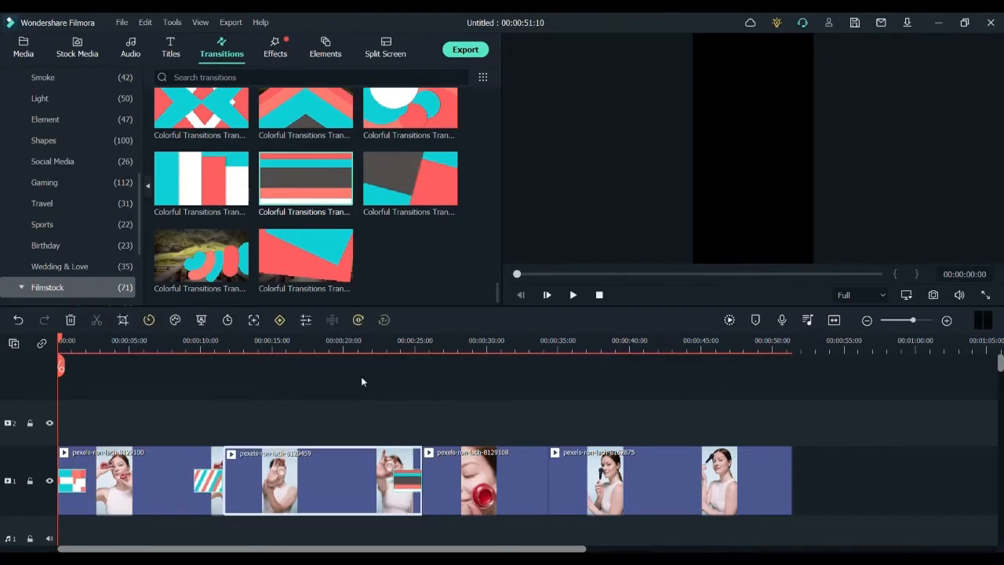
{"action": "left_click", "coordinate": [422, 351]}
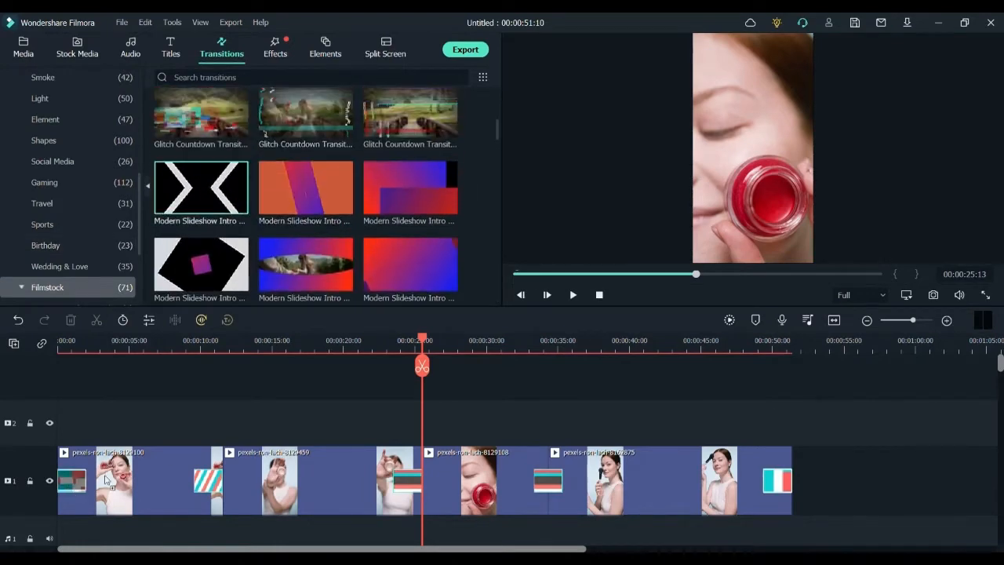
{"action": "left_click", "coordinate": [274, 47]}
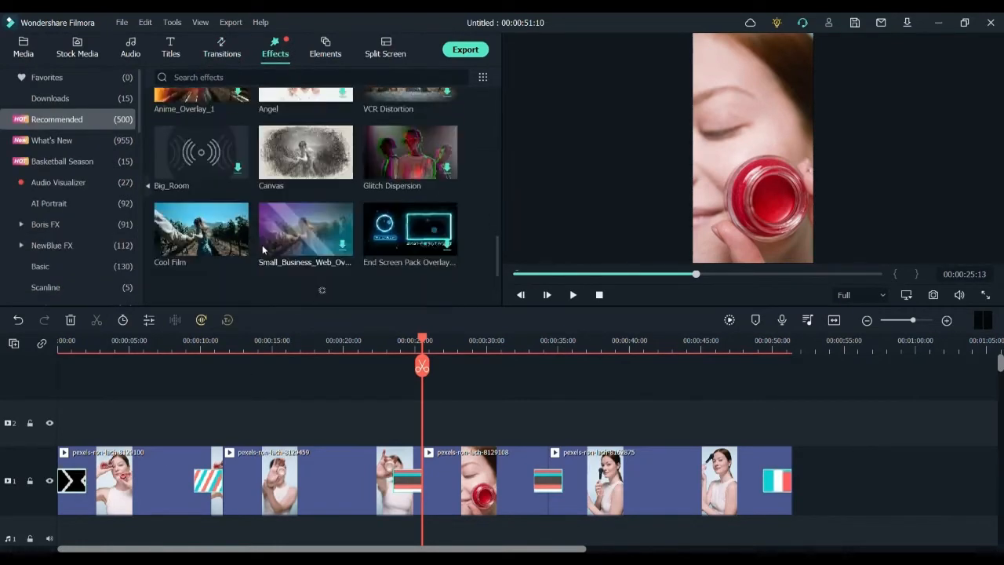
{"action": "left_click", "coordinate": [222, 47]}
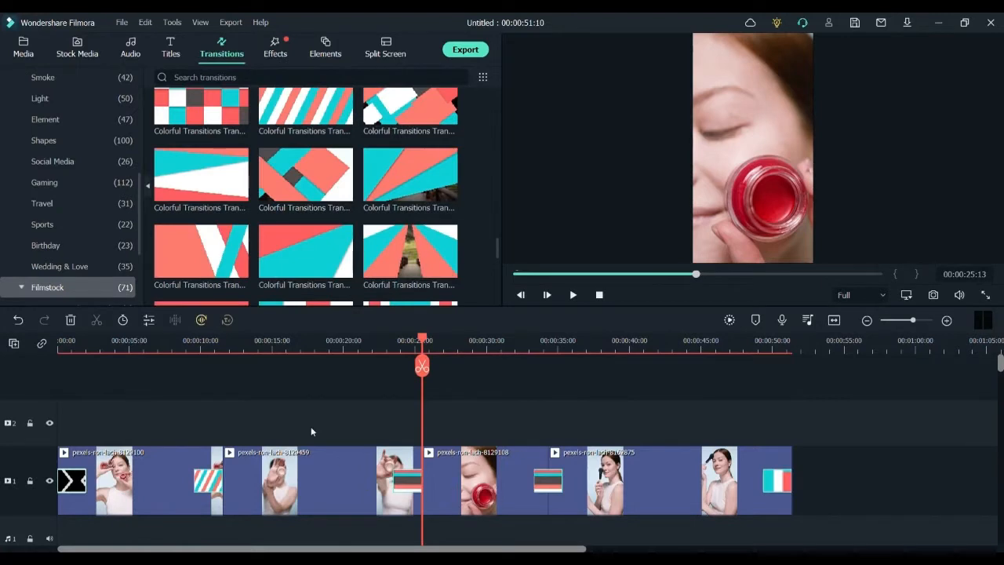
Add Colorful Love, Shining and Variety Show stickers plus a brush title reading 50%
{"action": "left_click", "coordinate": [325, 47]}
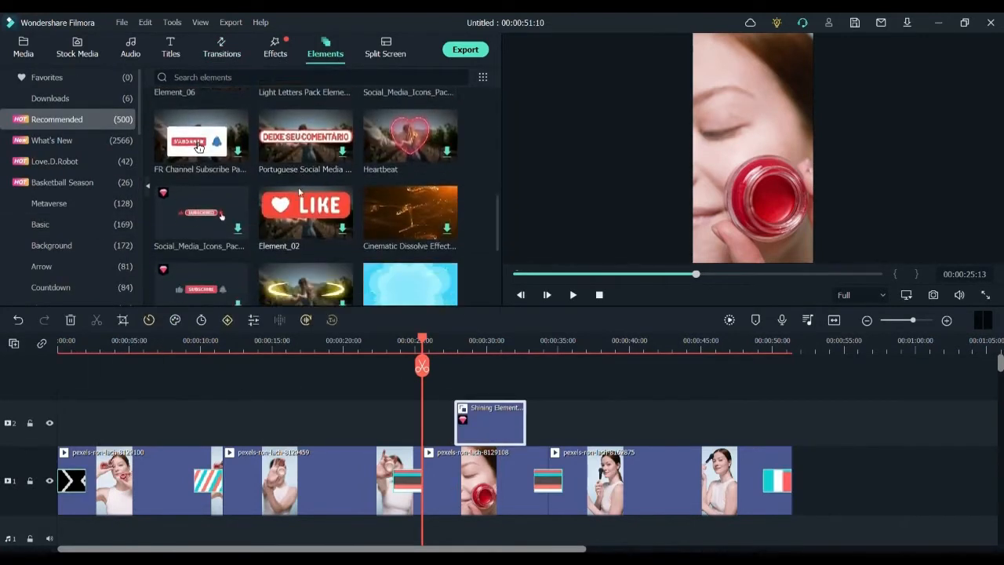
{"action": "scroll", "scroll_direction": "down", "scroll_amount": 3}
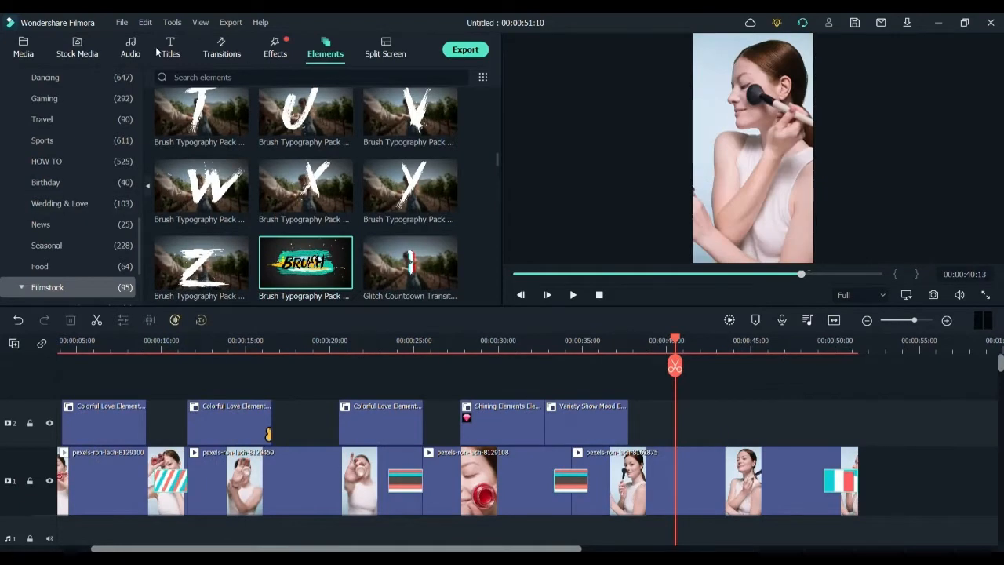
{"action": "left_click", "coordinate": [170, 47]}
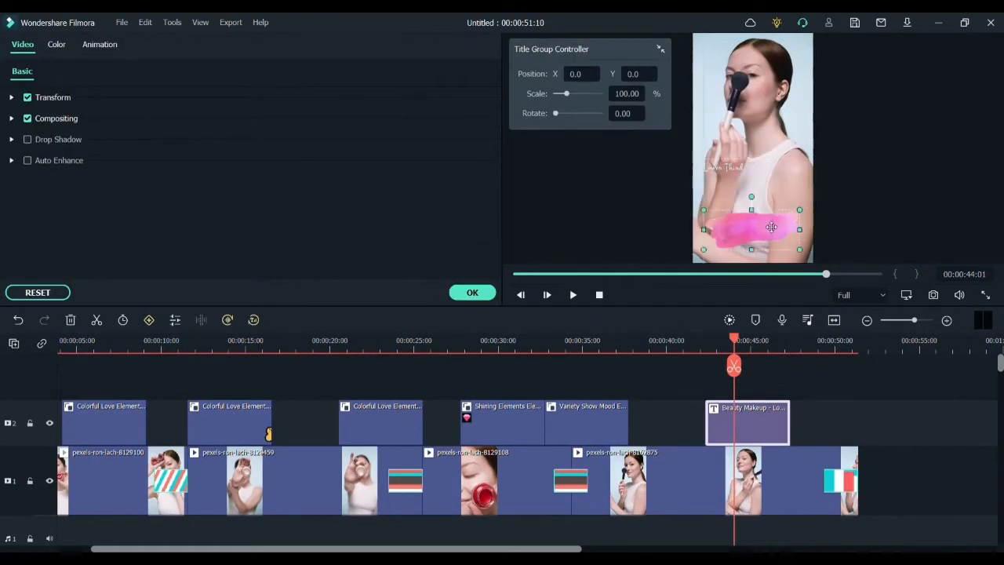
{"action": "left_click", "coordinate": [22, 44]}
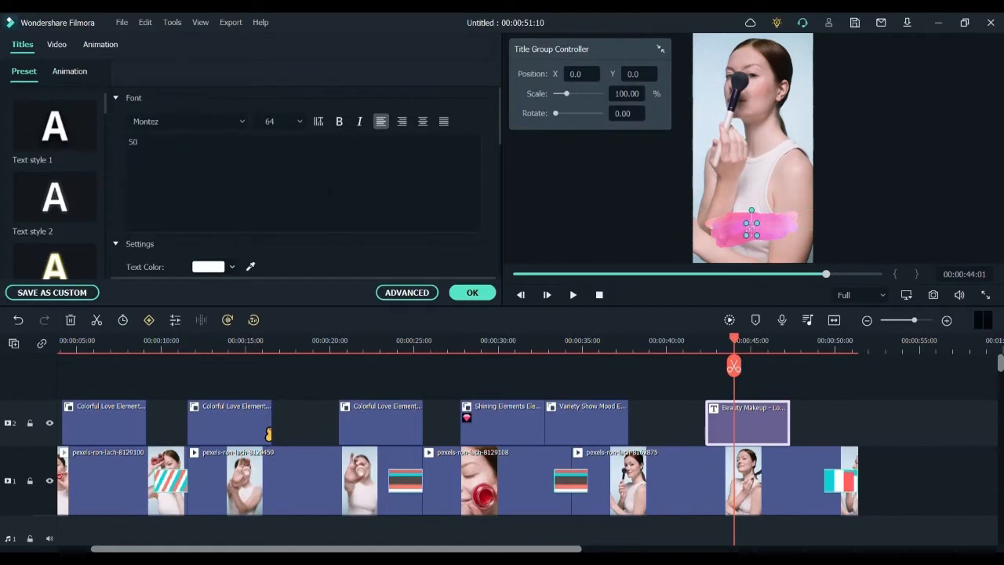
{"action": "type", "text": "%%"}
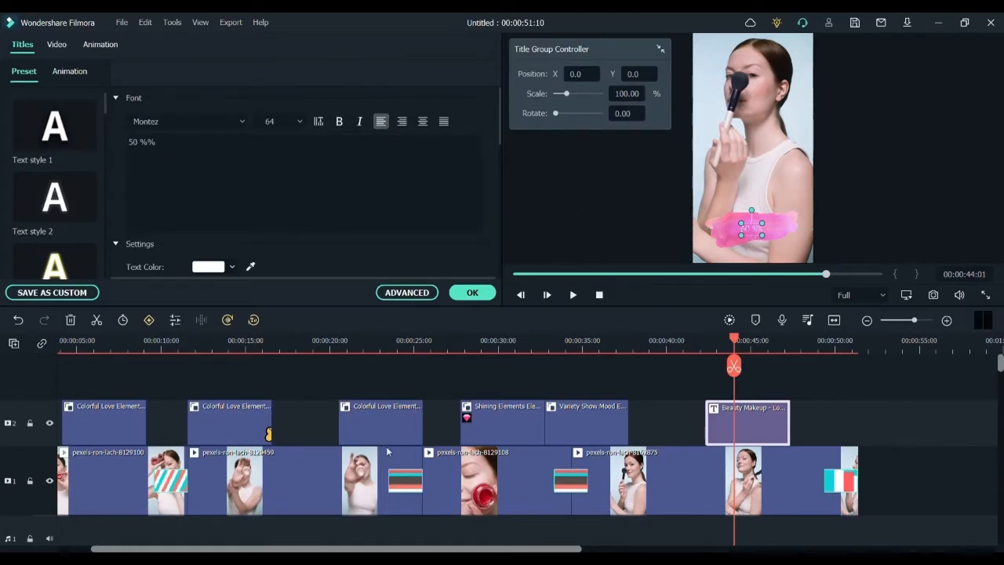
{"action": "mouse_move", "coordinate": [635, 255]}
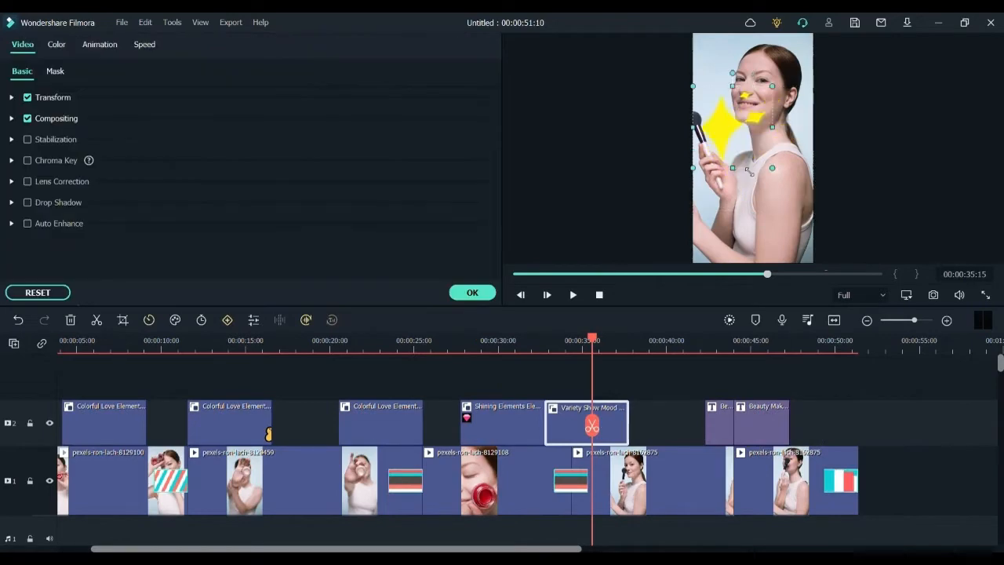
Place a 'BEAUTY Products' Brush Typography title on a new top track over the opening clip
{"action": "left_click", "coordinate": [170, 43]}
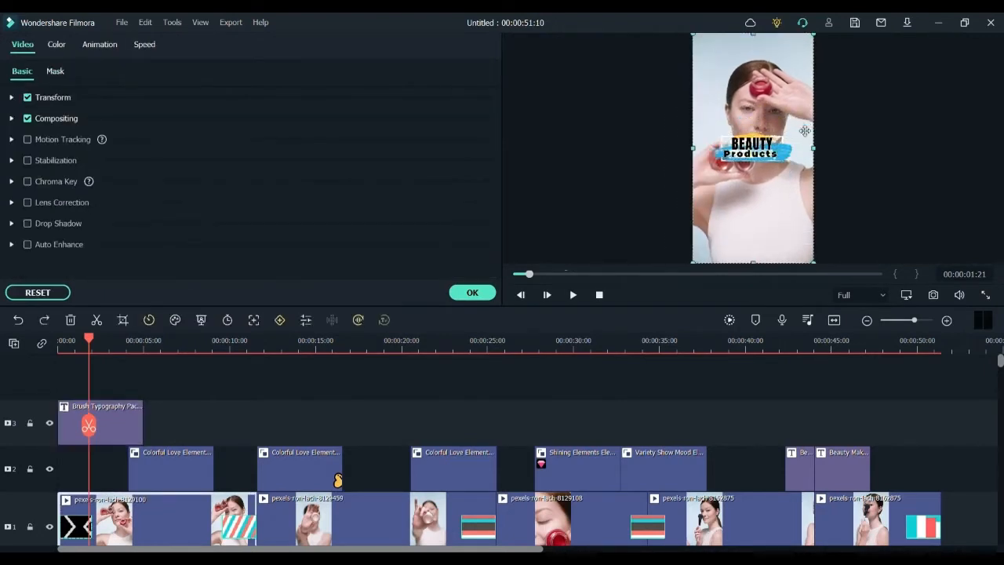
{"action": "double_click", "coordinate": [100, 421]}
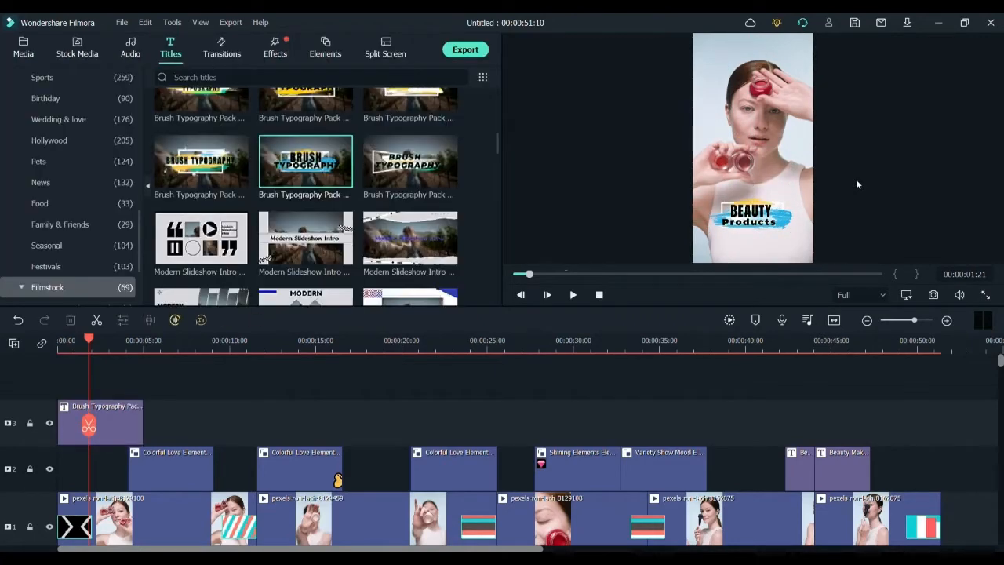
Add a LIMITED STOCK reveal near 13 seconds, an EDM callout, and a BUY NOW title
{"action": "scroll", "scroll_direction": "down", "scroll_amount": 3}
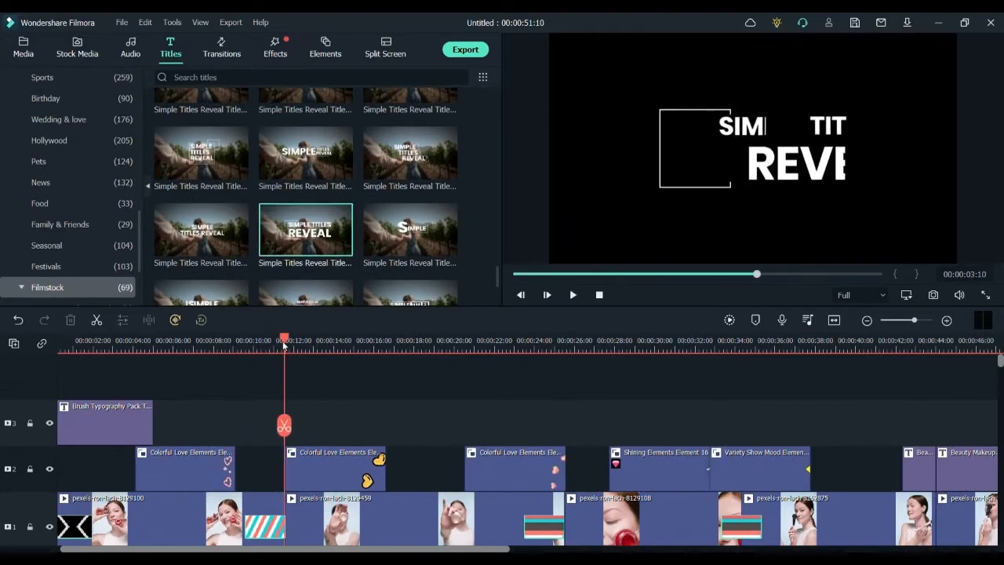
{"action": "double_click", "coordinate": [305, 229]}
{"action": "type", "text": "LIMITED"}
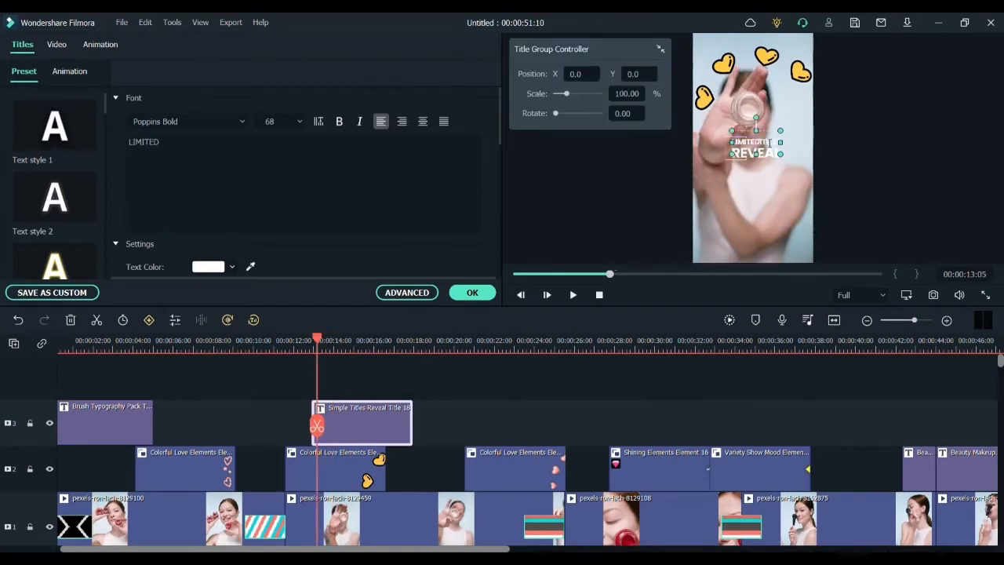
{"action": "type", "text": "STOCK"}
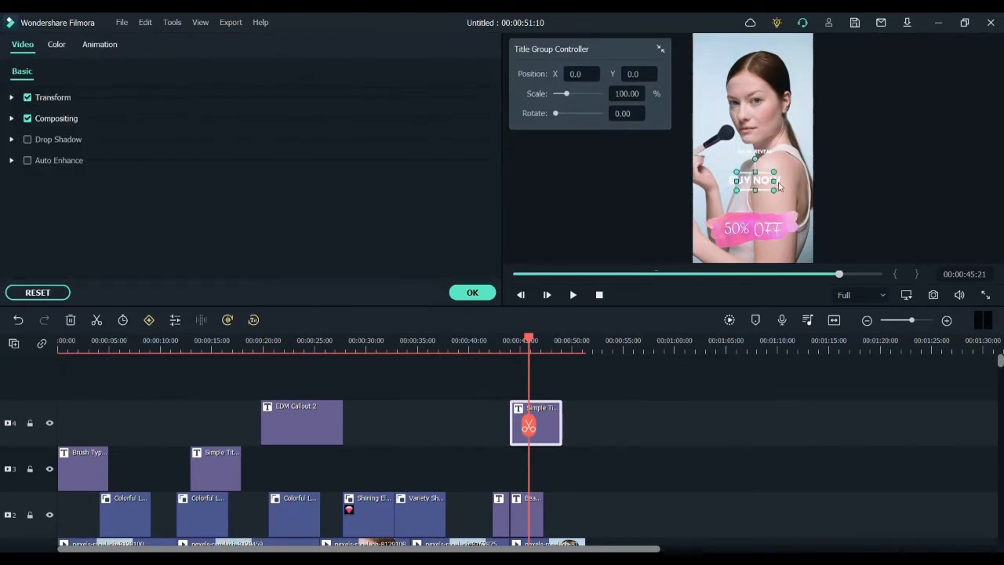
{"action": "left_click", "coordinate": [171, 47]}
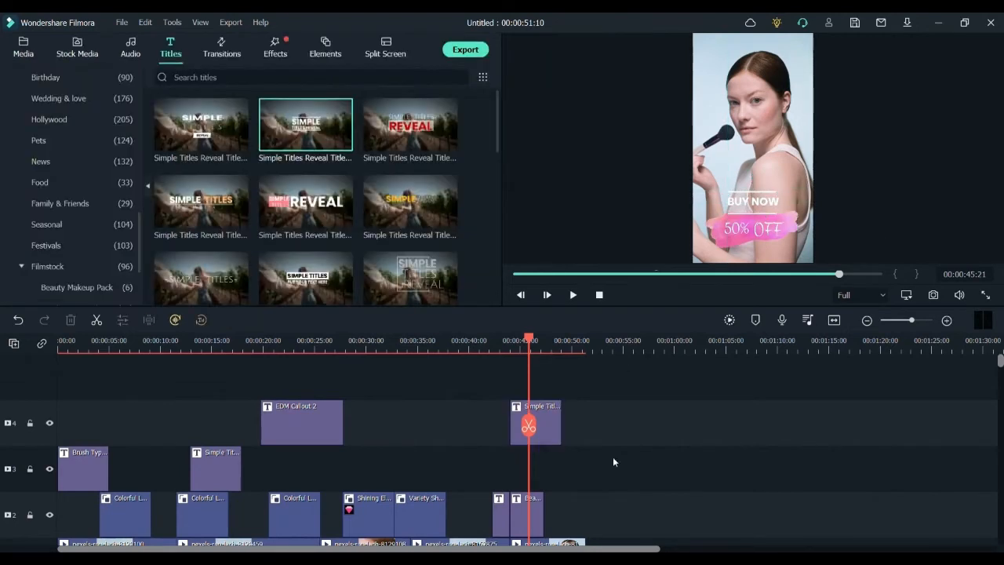
{"action": "mouse_move", "coordinate": [616, 464]}
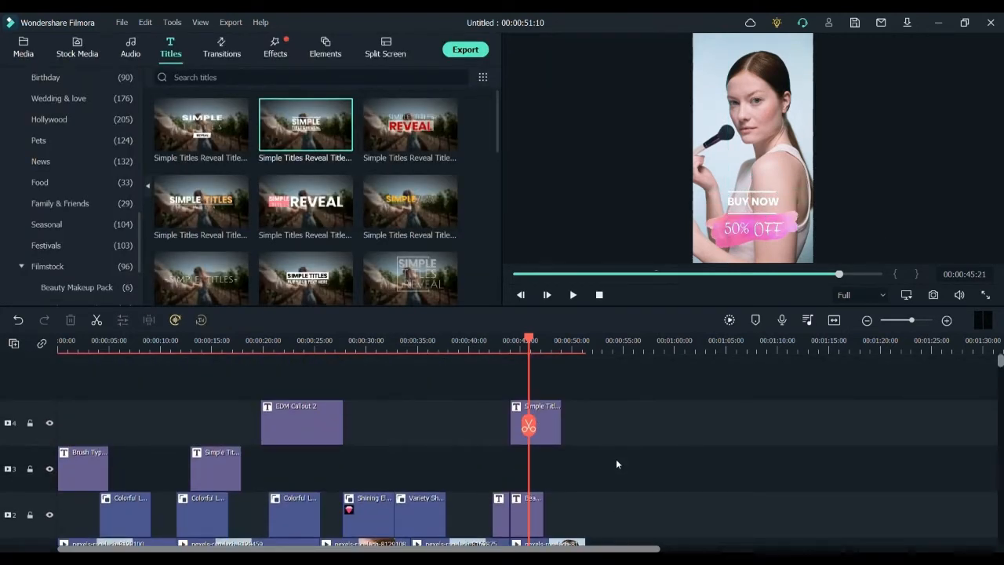
Scale the EDM callout to about 110%, remove the Modern title, and add Colorful Love hearts
{"action": "left_click", "coordinate": [229, 340]}
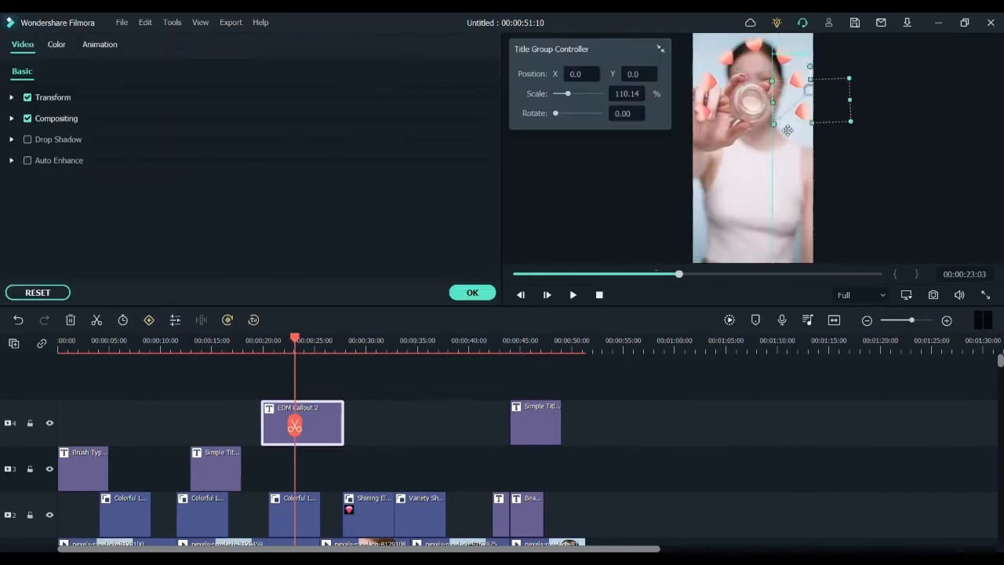
{"action": "left_click_drag", "start_coordinate": [788, 129], "coordinate": [892, 121]}
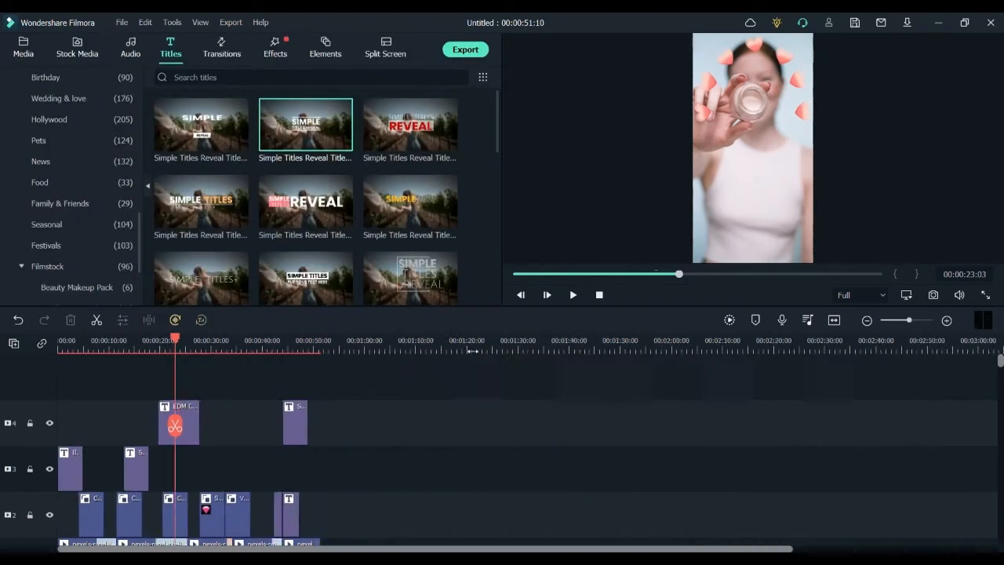
{"action": "left_click", "coordinate": [74, 224]}
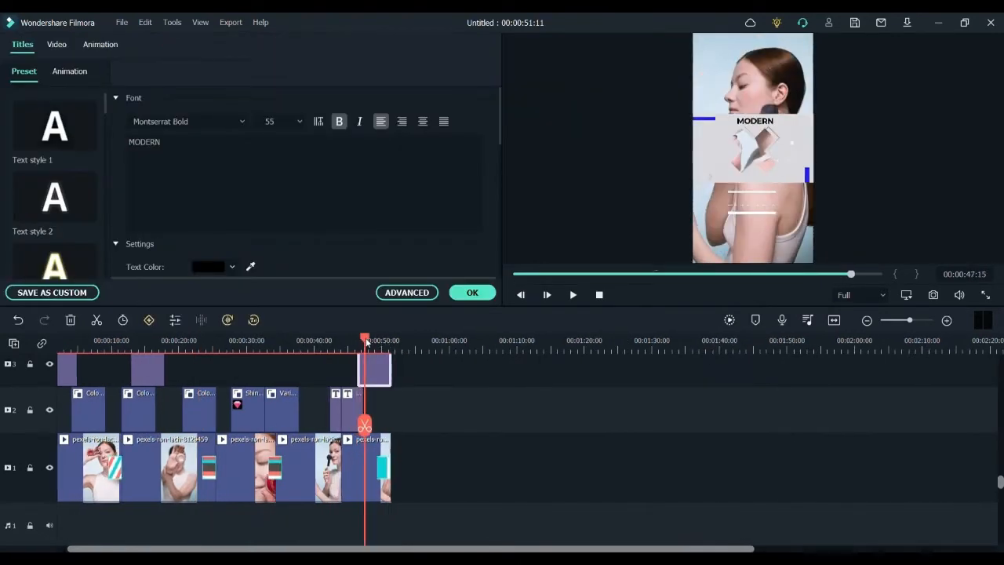
{"action": "left_click", "coordinate": [170, 47]}
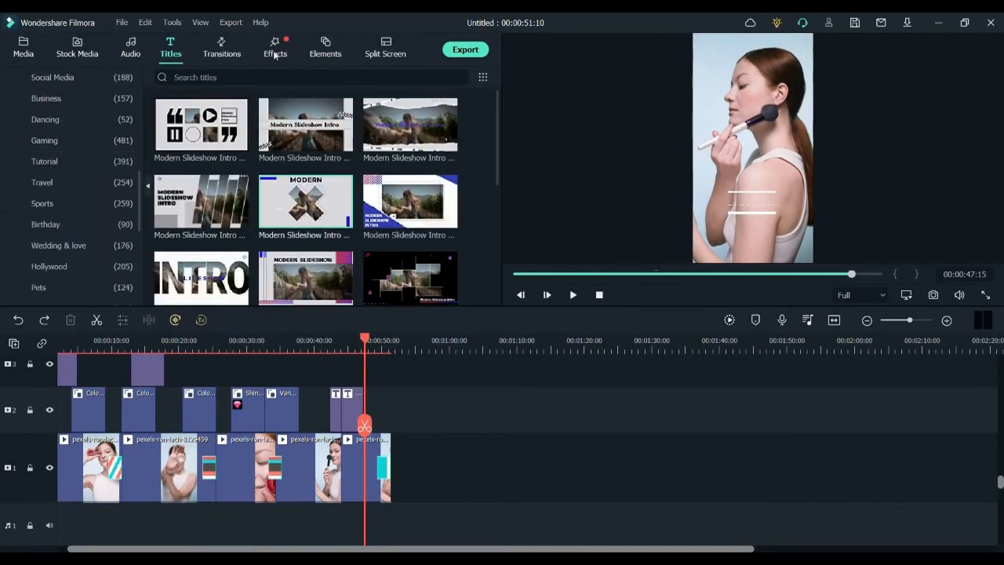
{"action": "left_click", "coordinate": [325, 45]}
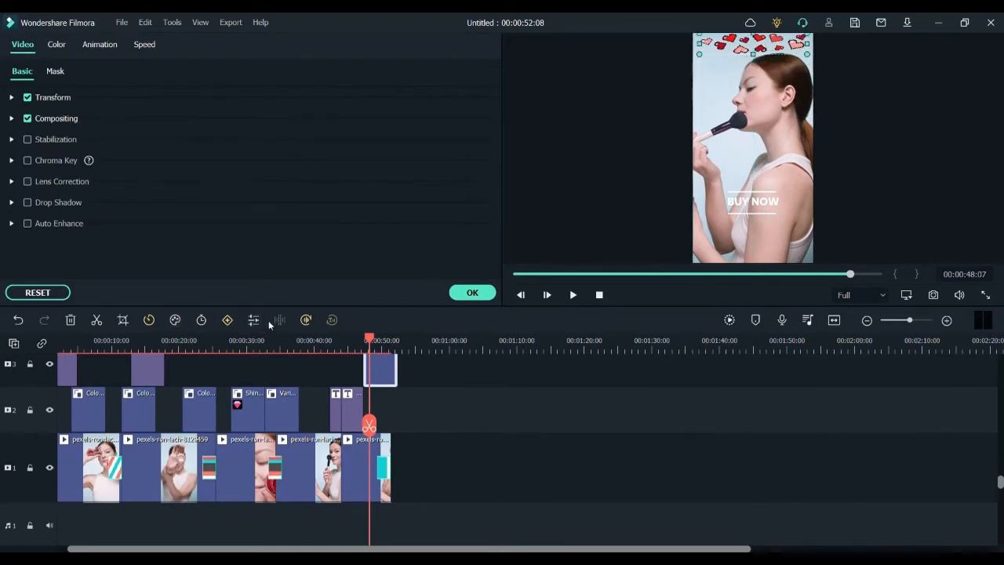
{"action": "left_click", "coordinate": [324, 47]}
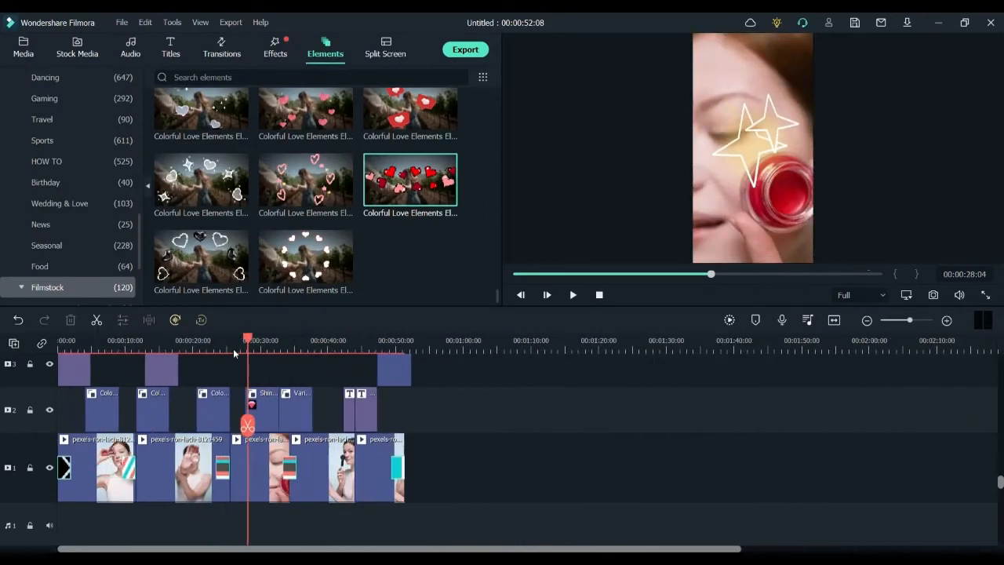
{"action": "mouse_move", "coordinate": [660, 349]}
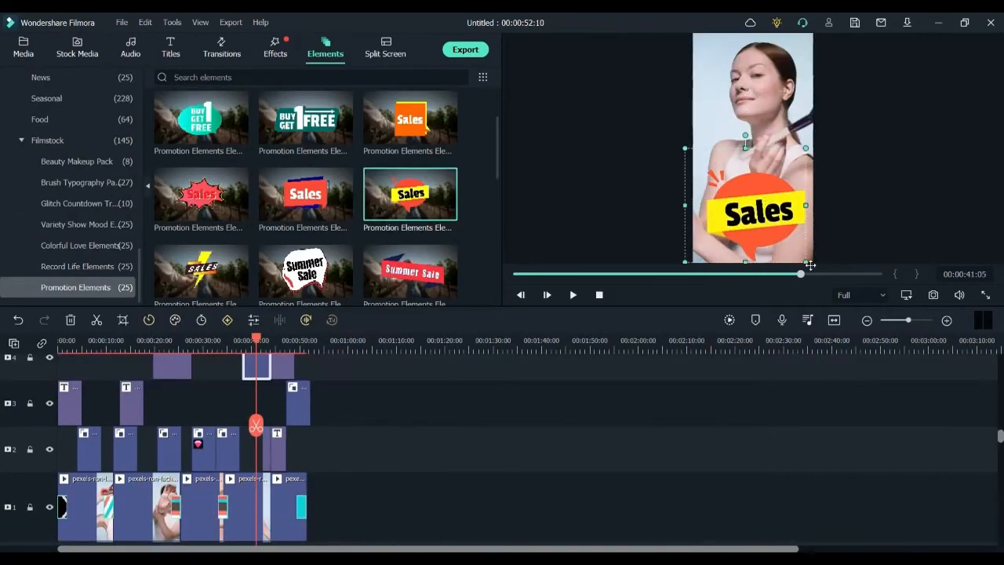
Place the Sales promotion sticker on track 4 near 00:00:40 and remove the 25% OFF sticker
{"action": "left_click", "coordinate": [866, 152]}
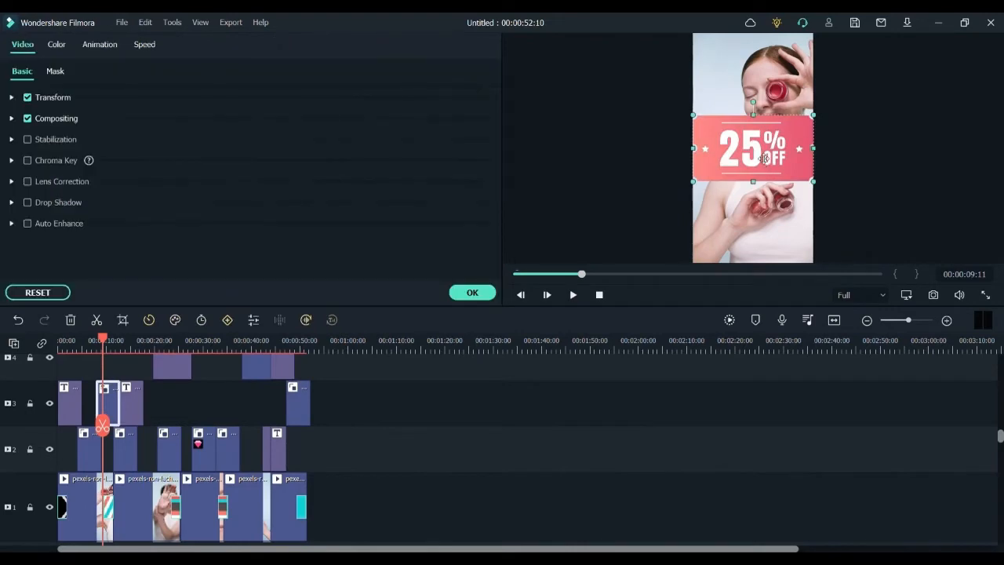
{"action": "left_click", "coordinate": [324, 47]}
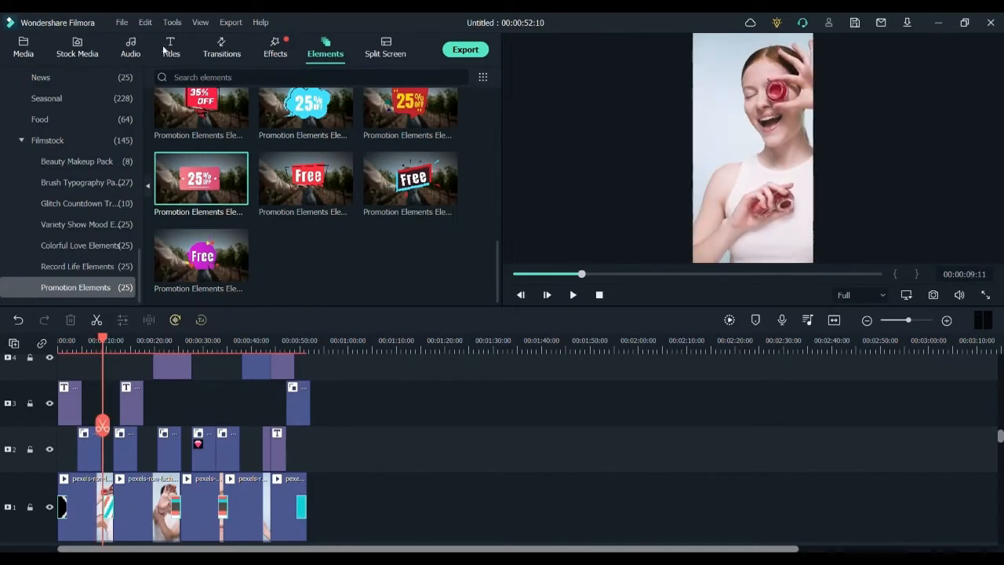
{"action": "left_click", "coordinate": [221, 47]}
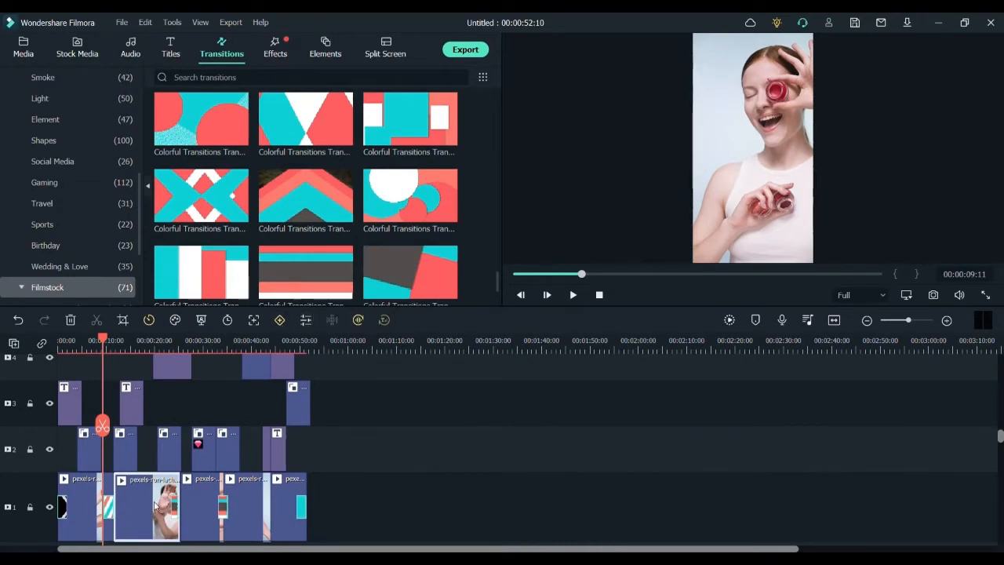
Review the end of the timeline before returning to the four imported clips
{"action": "double_click", "coordinate": [145, 506]}
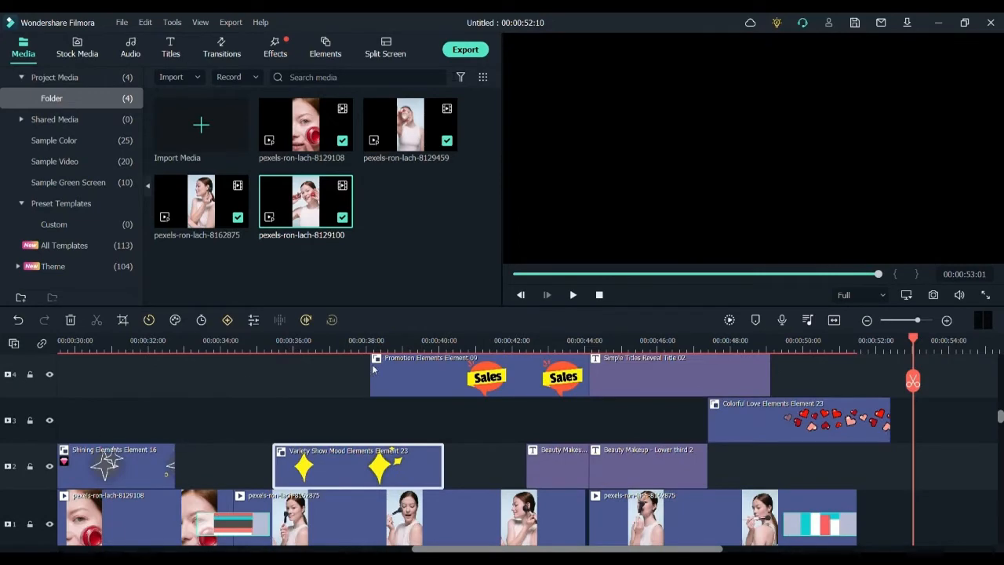
{"action": "left_click", "coordinate": [130, 47]}
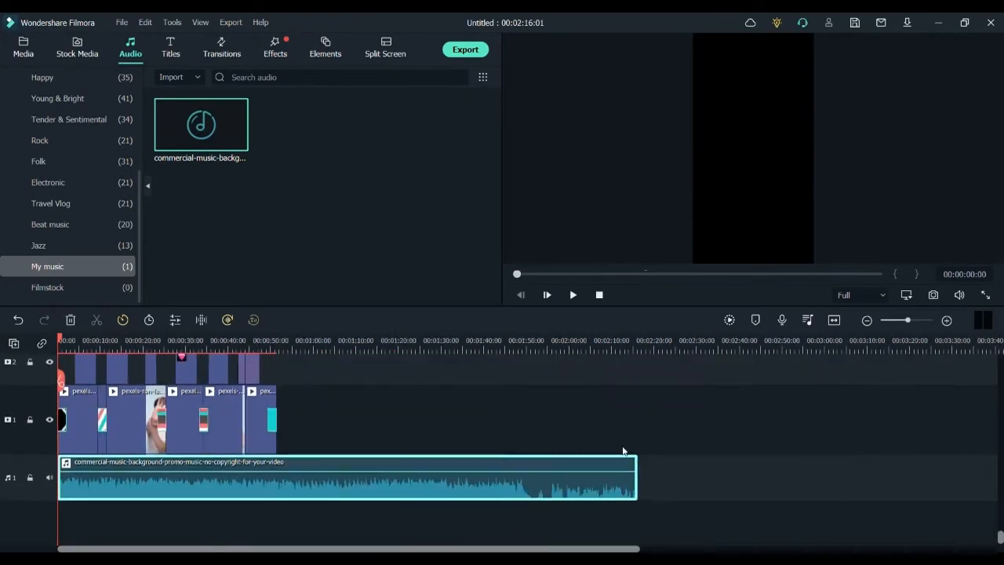
Play the project to preview the trimmed commercial background music with the clips
{"action": "left_click", "coordinate": [572, 295]}
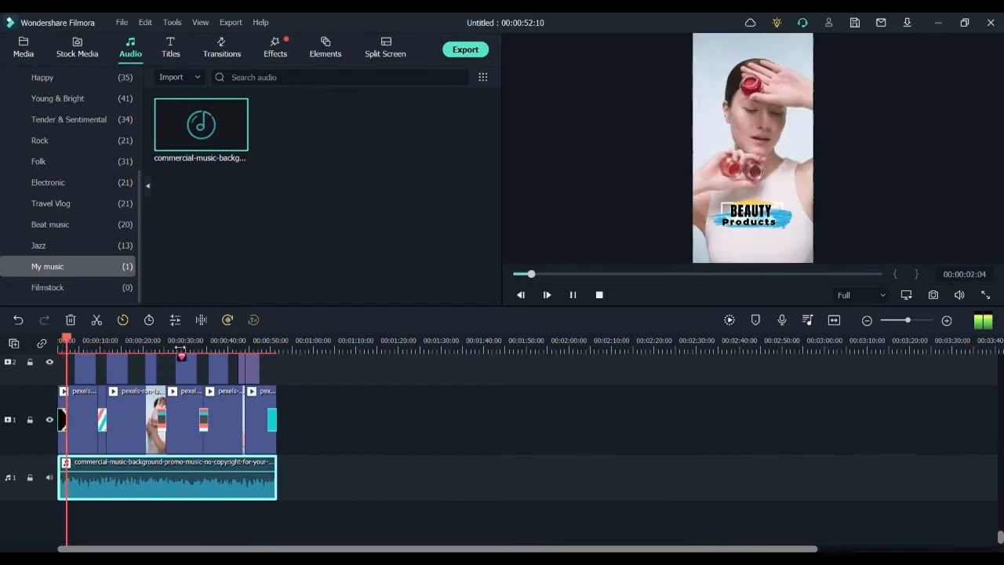
{"action": "left_click", "coordinate": [546, 294]}
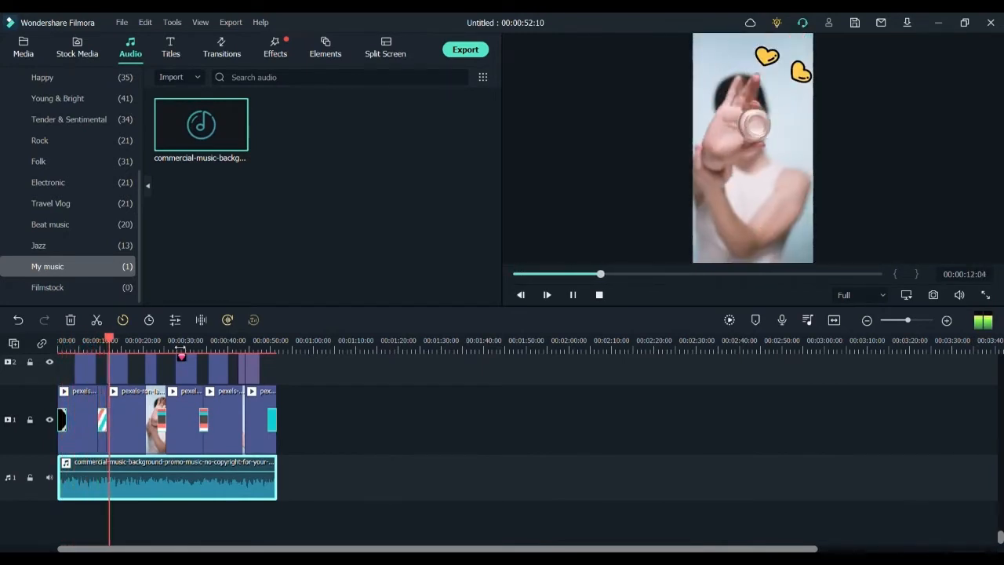